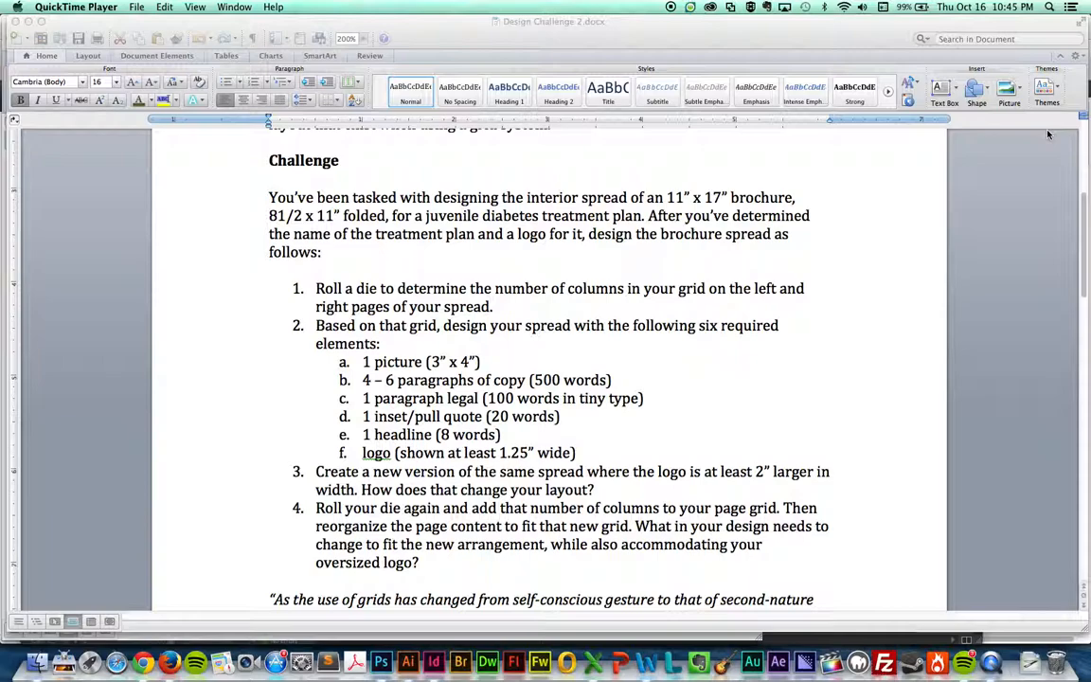
- Start switching from the Word design brief to another app with Cmd+Tab
{"action": "key", "text": "cmd+tab"}
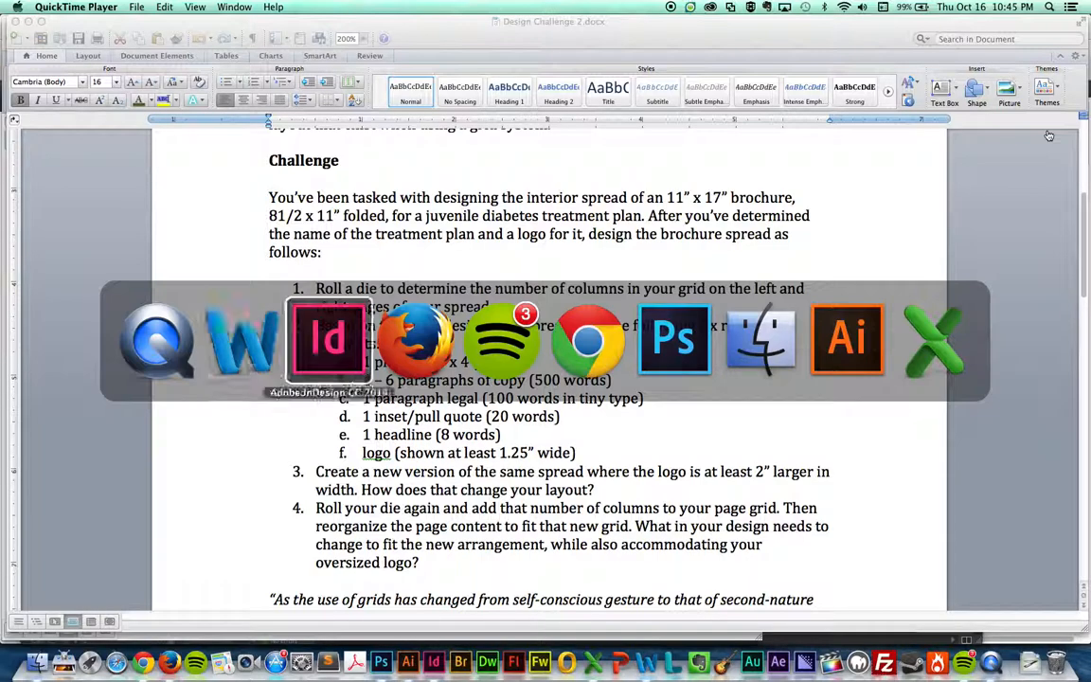
{"action": "left_click", "coordinate": [328, 339]}
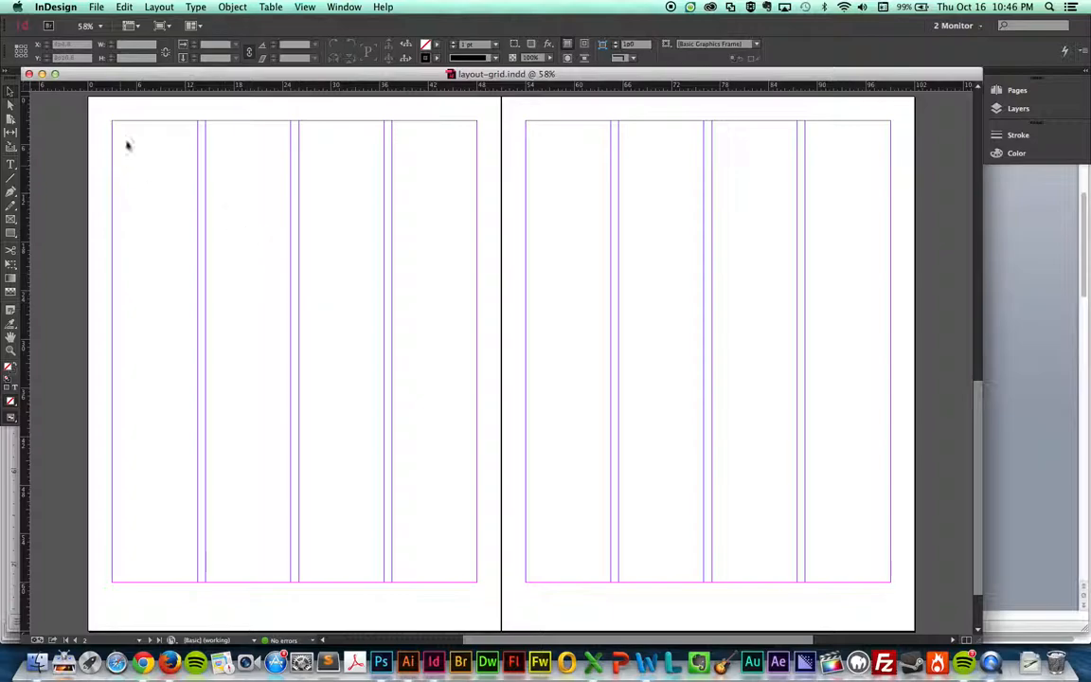
{"action": "mouse_move", "coordinate": [320, 175]}
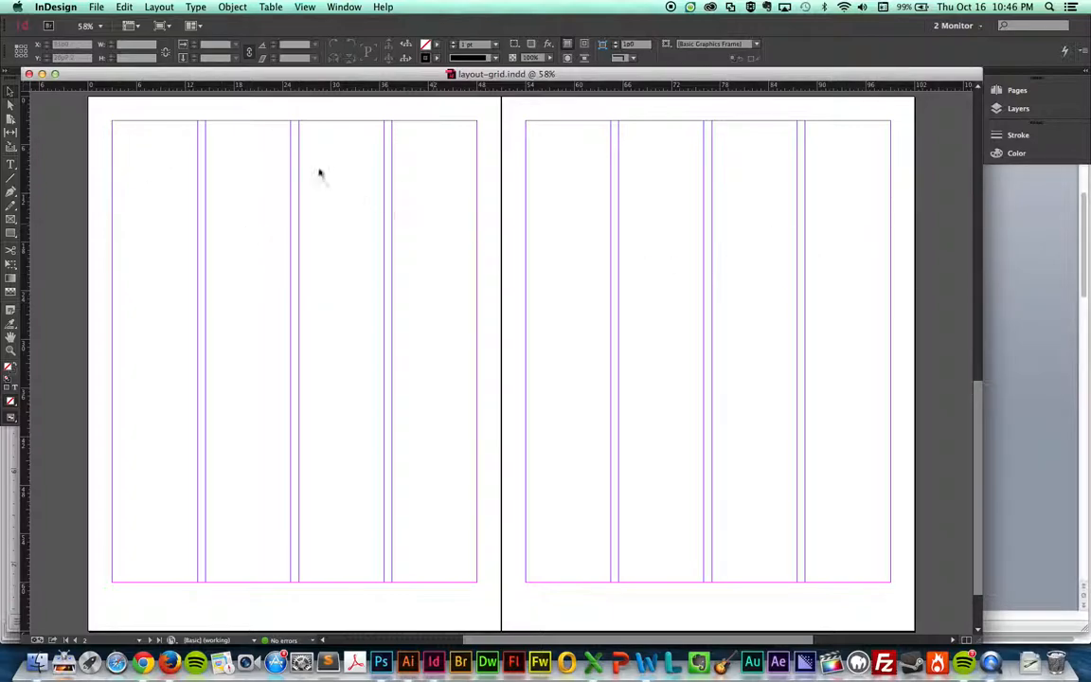
- Set the spread to 2 columns per page, then reopen Margins and Columns to preview 6
{"action": "left_click", "coordinate": [158, 7]}
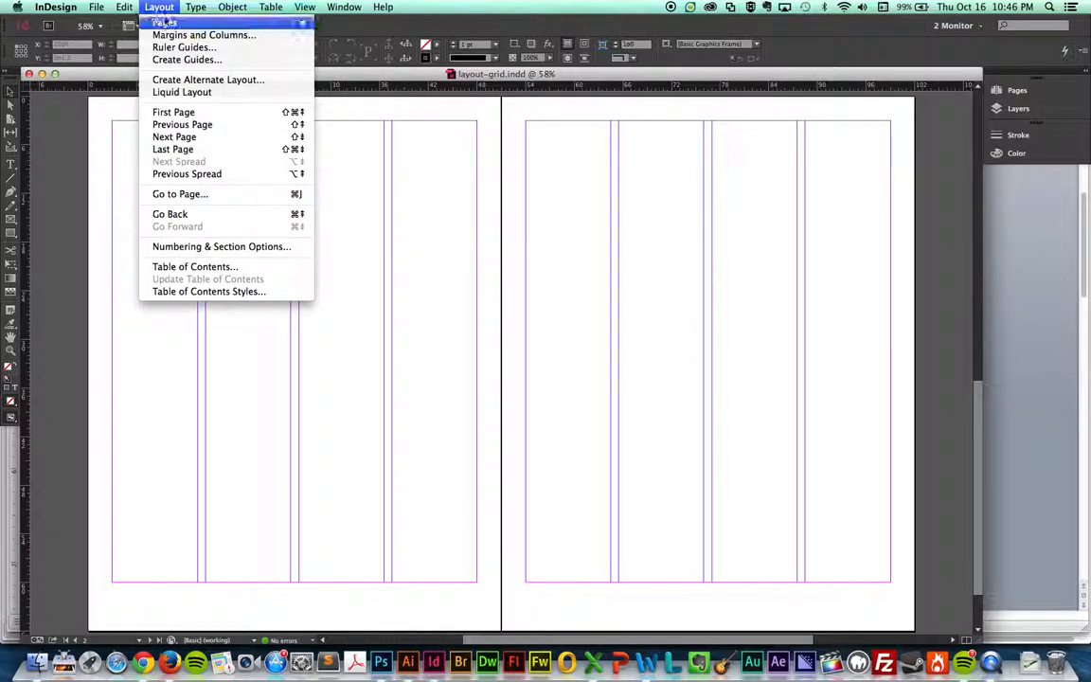
{"action": "left_click", "coordinate": [203, 35]}
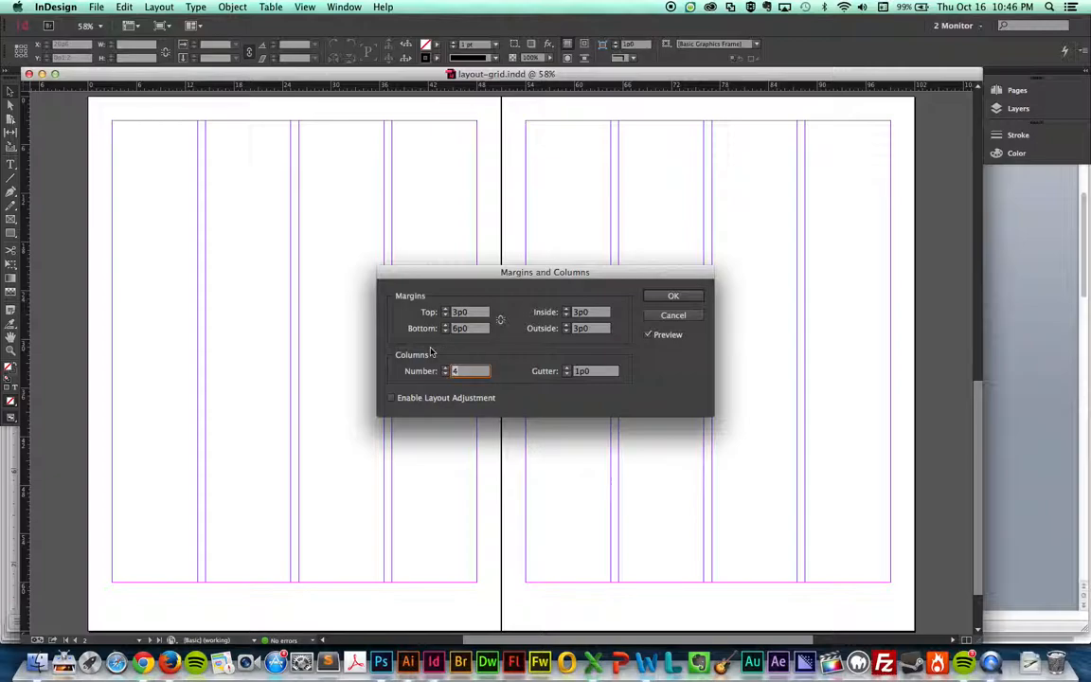
{"action": "type", "text": "2"}
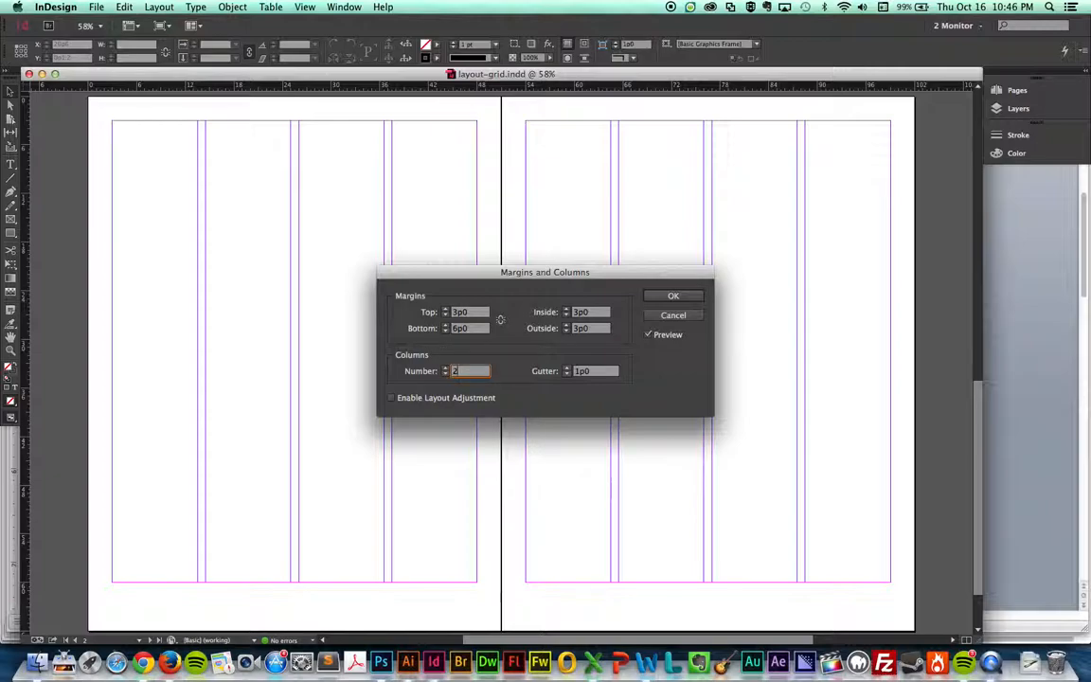
{"action": "left_click", "coordinate": [673, 295]}
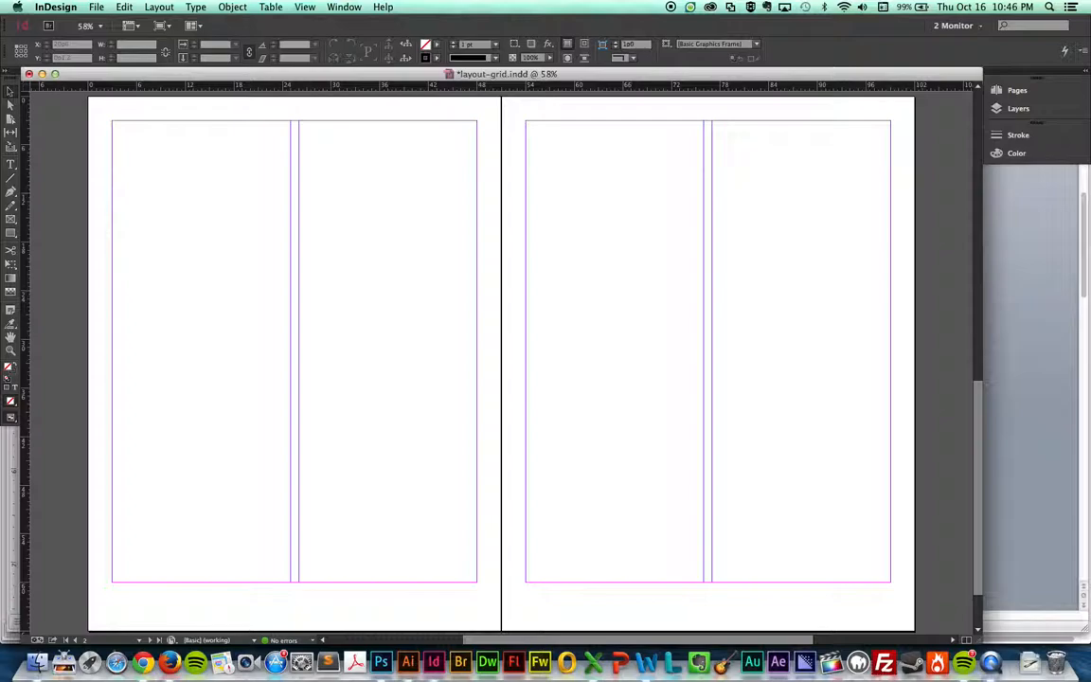
{"action": "left_click", "coordinate": [159, 7]}
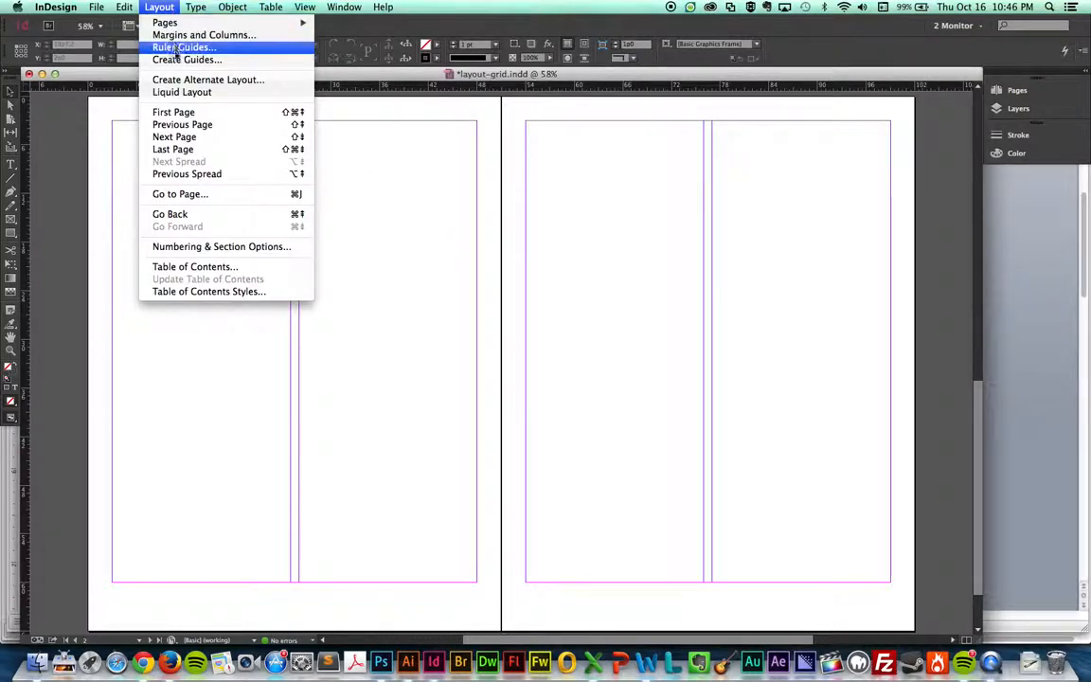
{"action": "left_click", "coordinate": [204, 34]}
{"action": "type", "text": "6"}
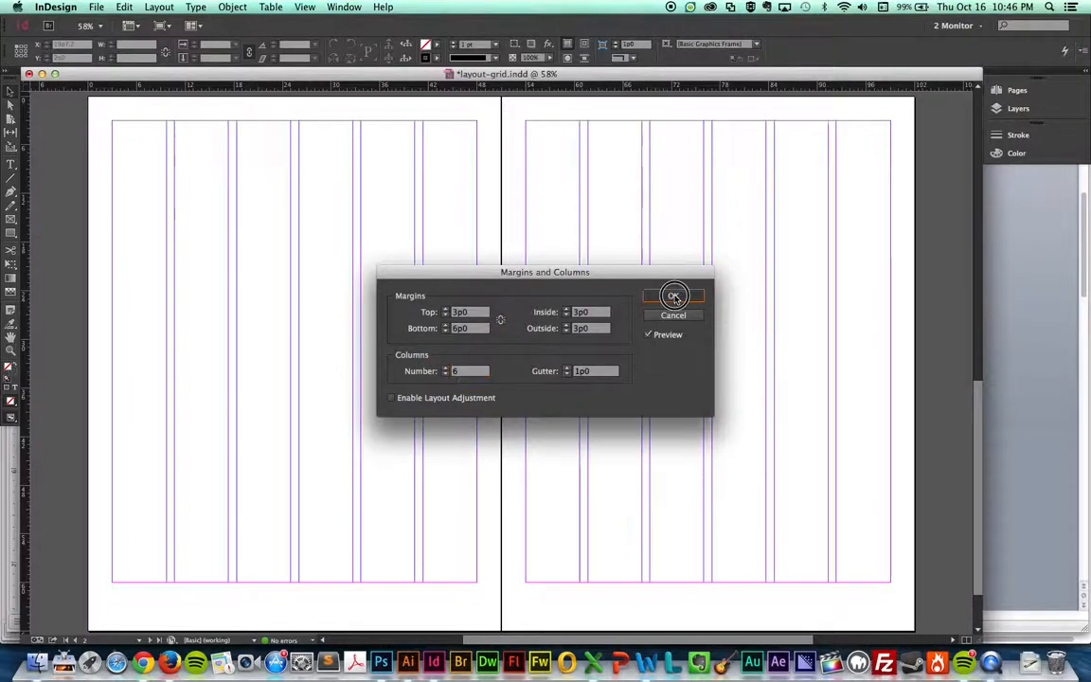
- Confirm the Margins and Columns dialog with 6 columns per page
{"action": "left_click", "coordinate": [673, 294]}
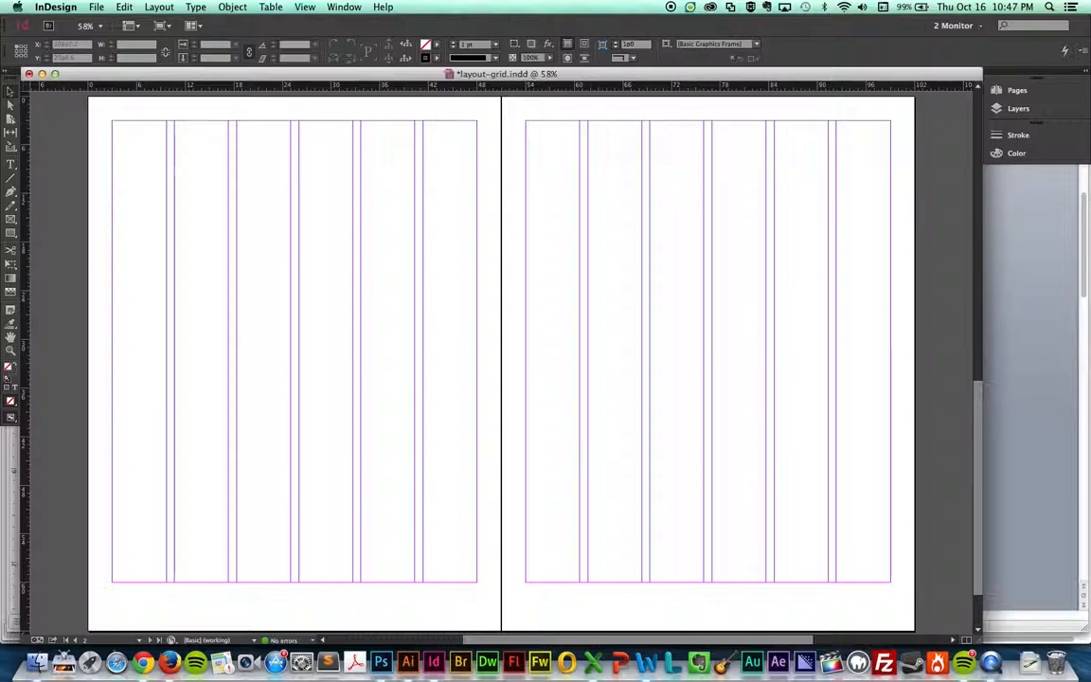
- Place the diabetes body copy and resize its frame to span two columns
{"action": "left_click_drag", "start_coordinate": [144, 178], "coordinate": [320, 398]}
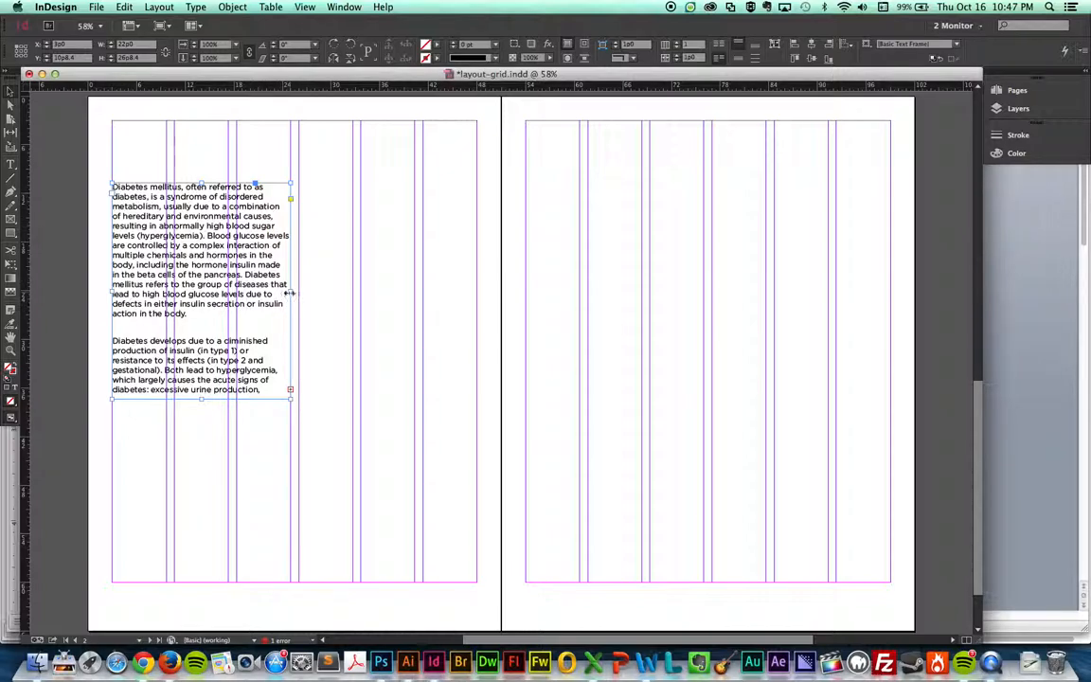
{"action": "left_click_drag", "start_coordinate": [291, 292], "coordinate": [352, 292]}
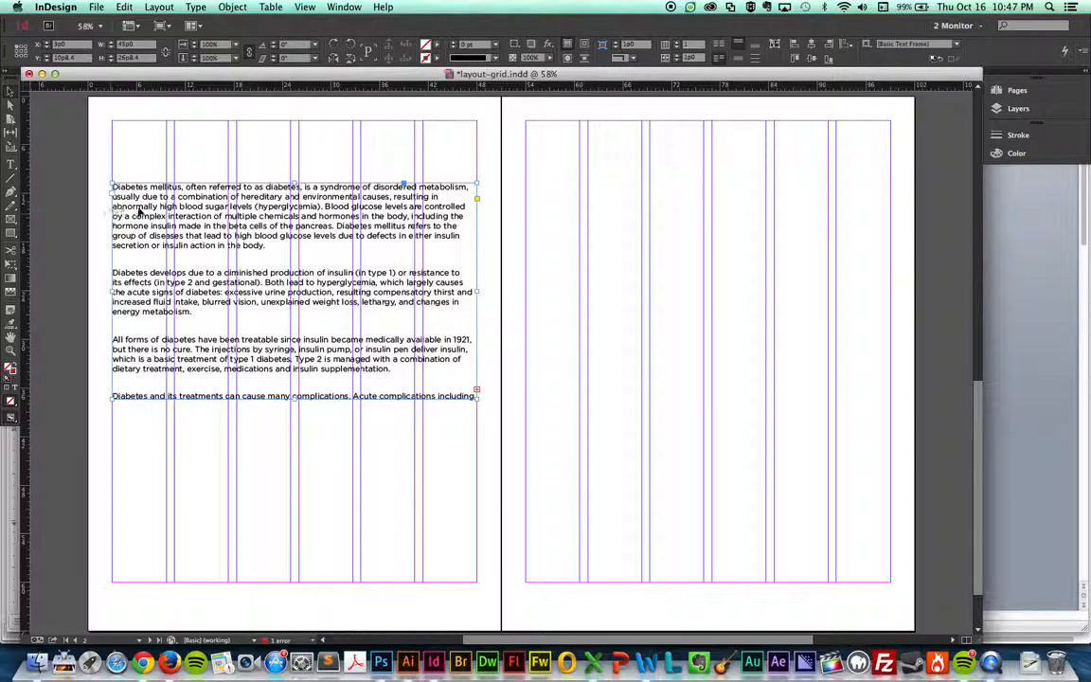
{"action": "mouse_move", "coordinate": [367, 312]}
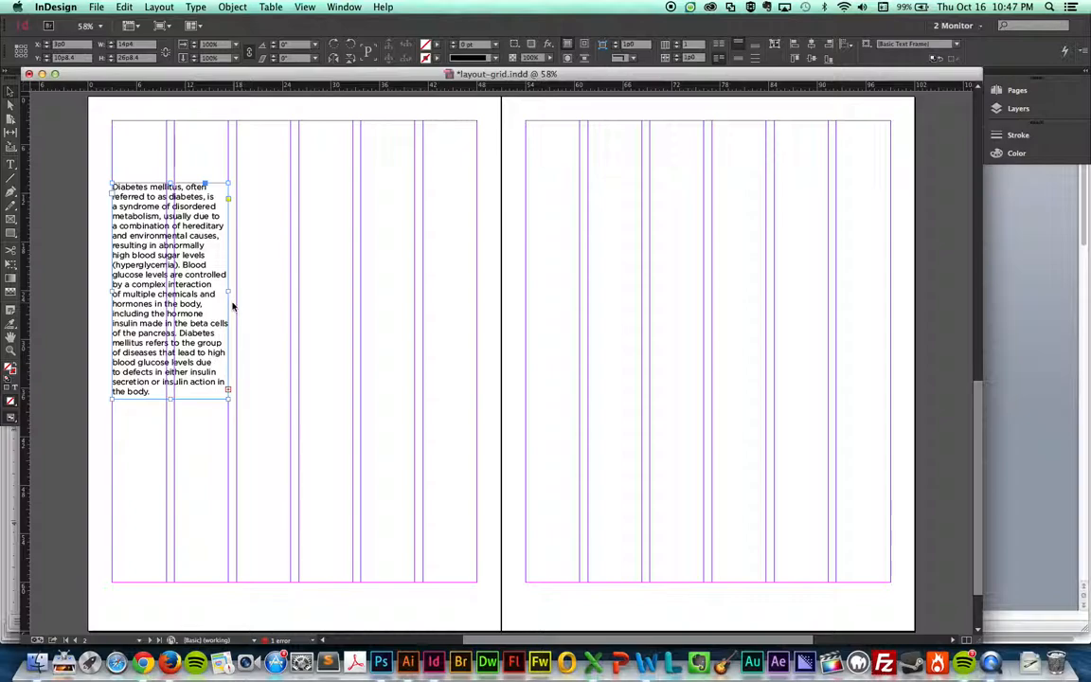
{"action": "left_click_drag", "start_coordinate": [228, 287], "coordinate": [291, 287]}
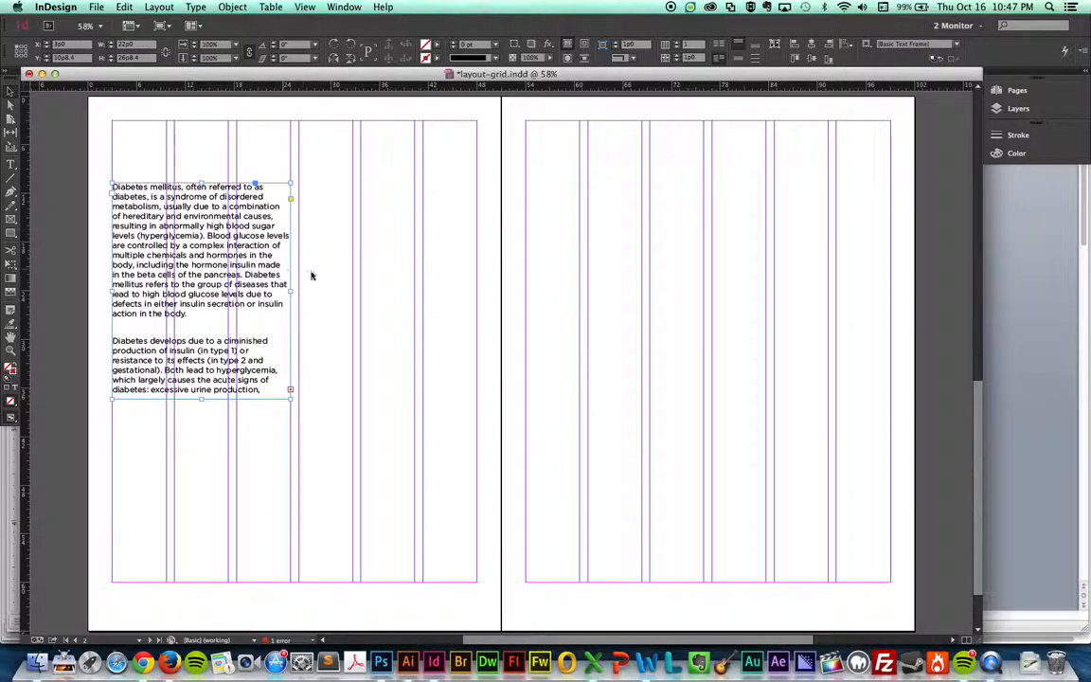
{"action": "mouse_move", "coordinate": [287, 400]}
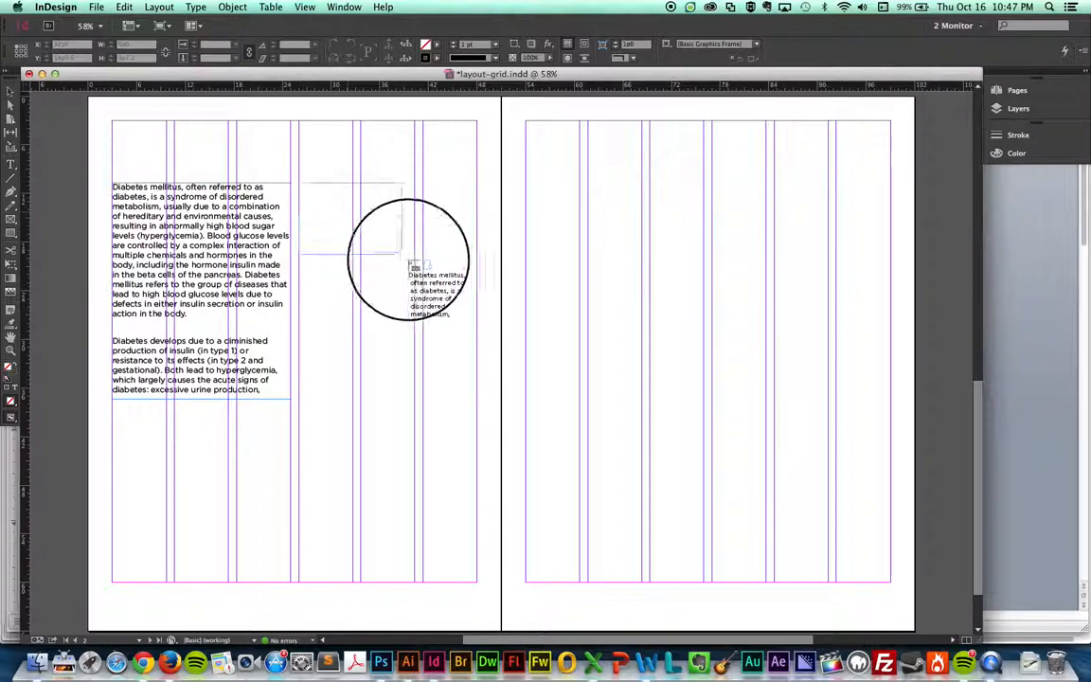
- Thread the overset diabetes copy into a new frame across columns 3–4
{"action": "left_click_drag", "start_coordinate": [407, 255], "coordinate": [469, 407]}
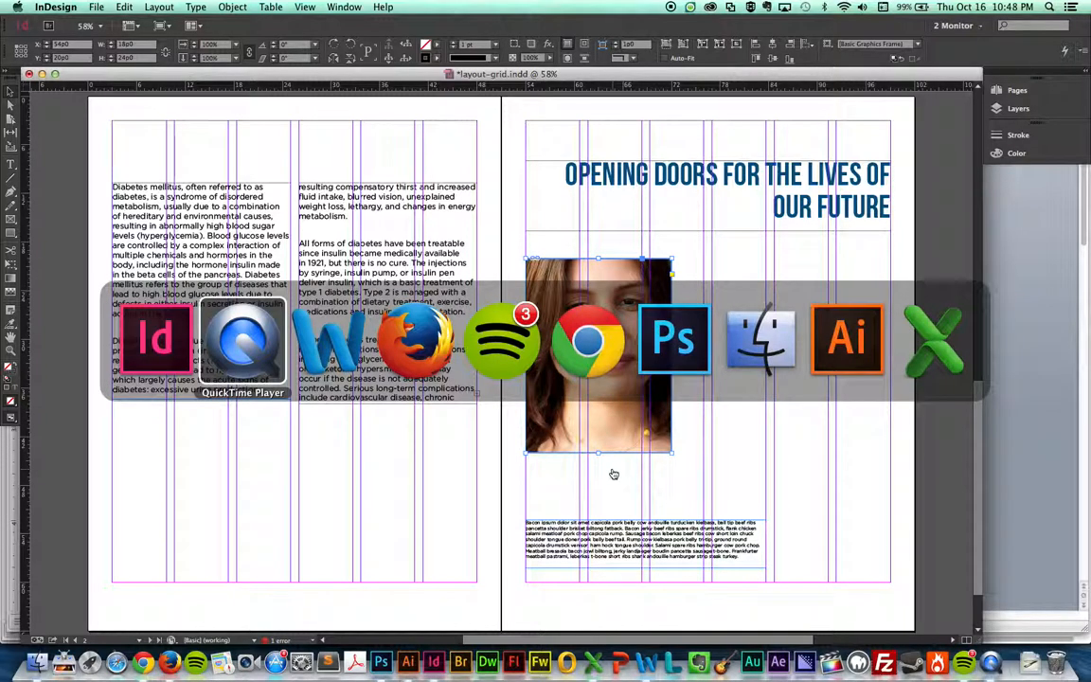
- Switch to Photoshop's new blank Untitled-1 document
{"action": "left_click", "coordinate": [673, 339]}
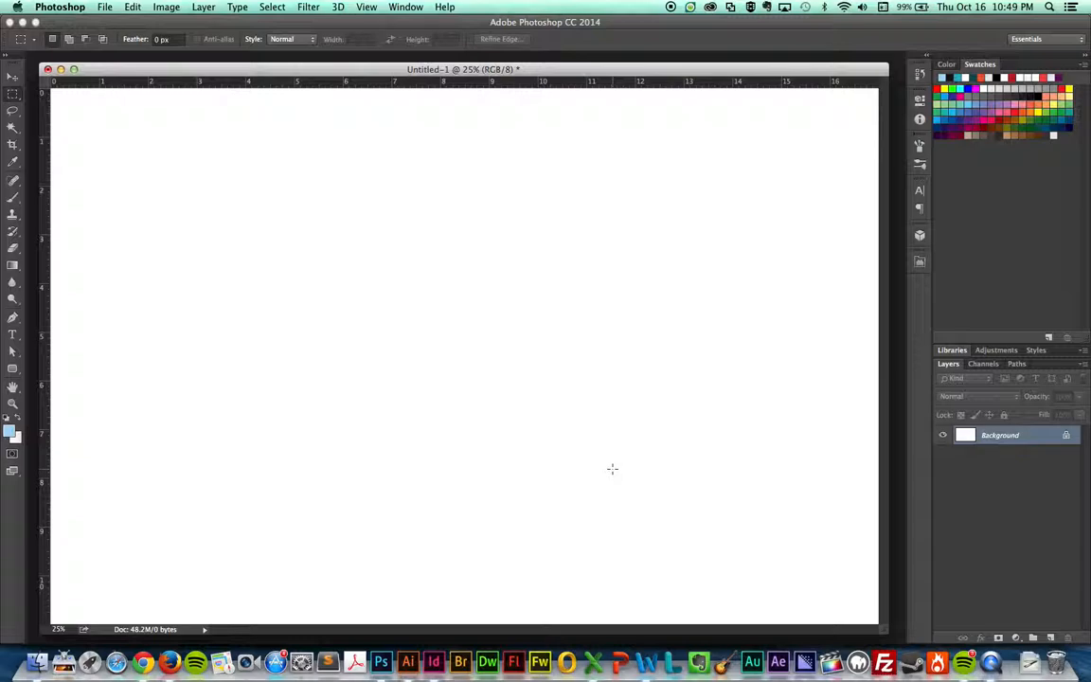
{"action": "mouse_move", "coordinate": [876, 328]}
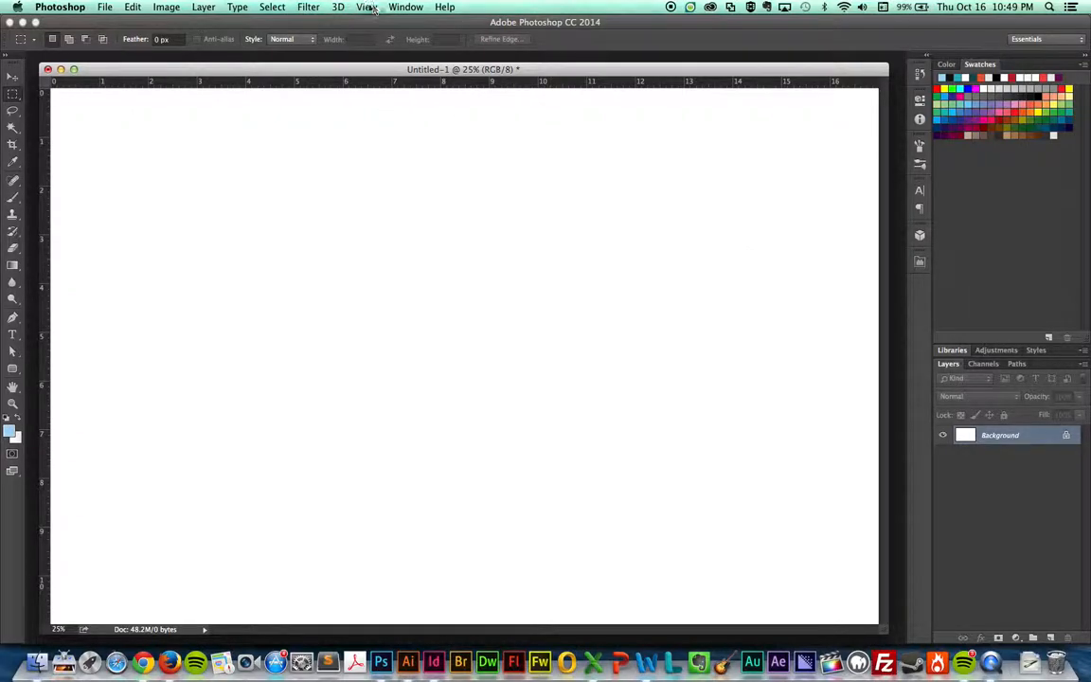
- Add horizontal guides at about 2 in and near the bottom, plus a centre vertical guide
{"action": "left_click", "coordinate": [366, 6]}
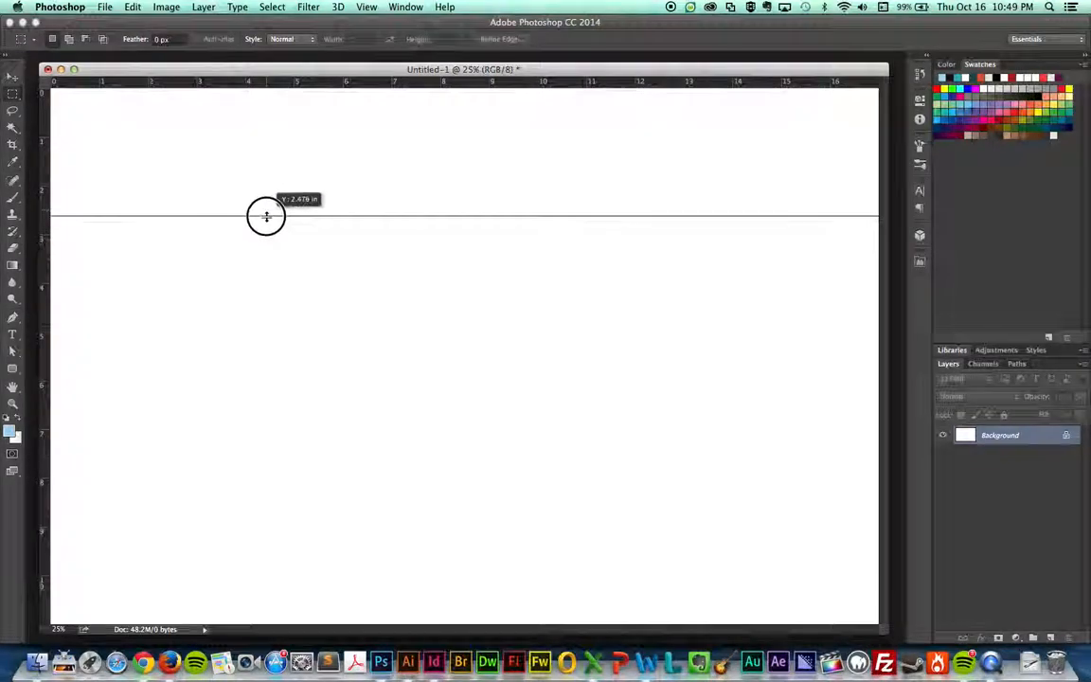
{"action": "left_click_drag", "start_coordinate": [267, 215], "coordinate": [272, 158]}
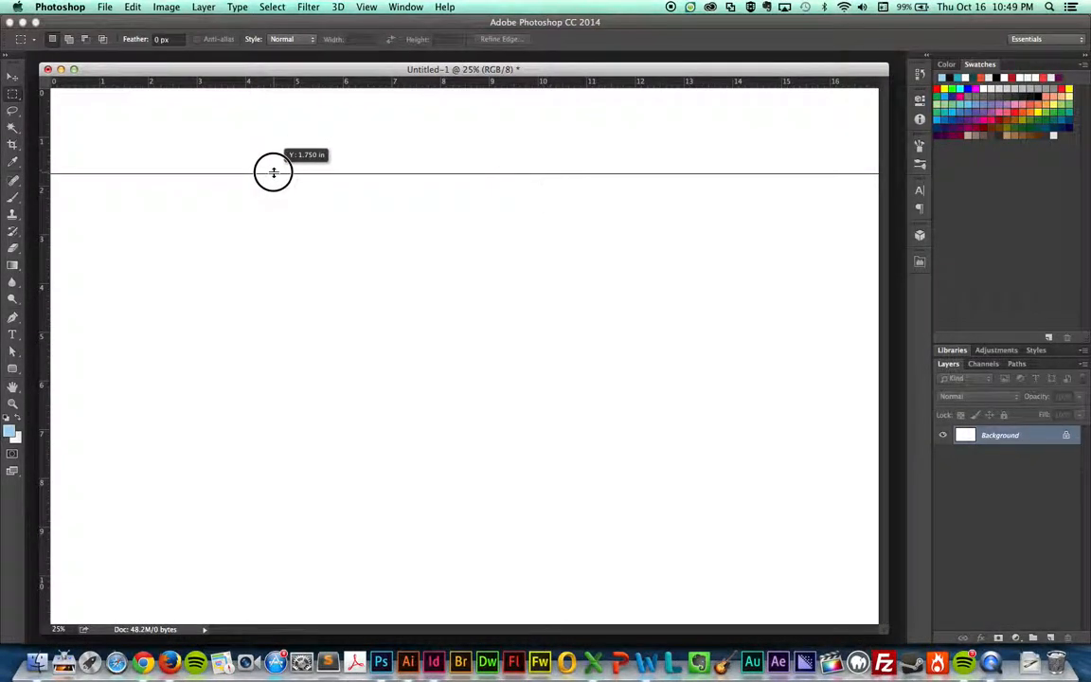
{"action": "left_click_drag", "start_coordinate": [273, 173], "coordinate": [276, 184]}
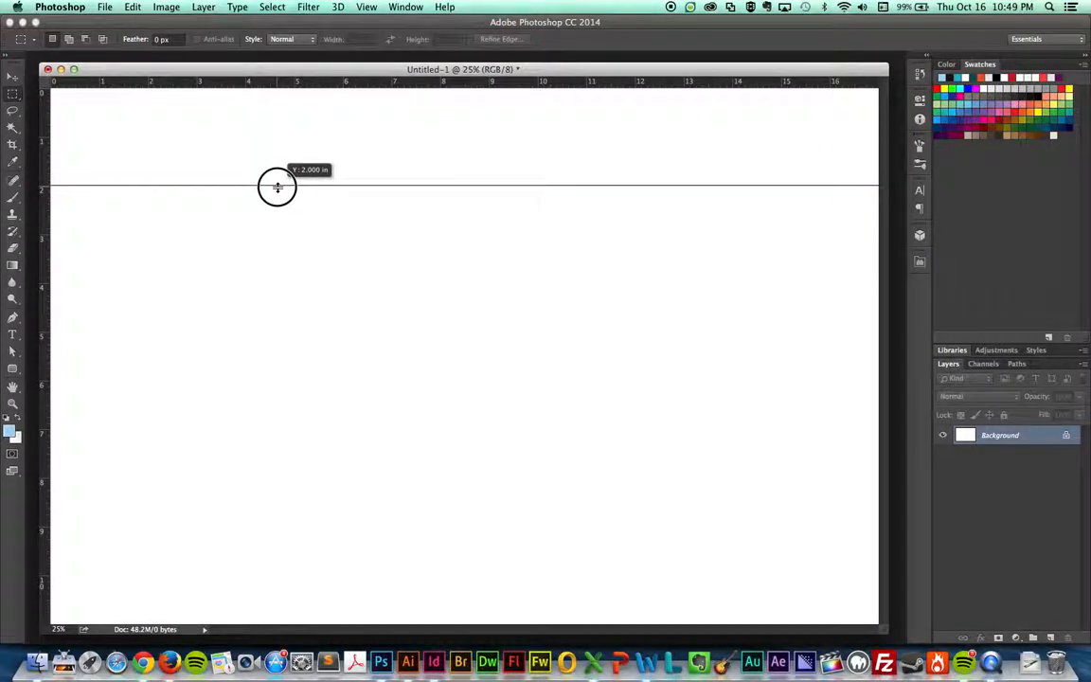
{"action": "left_click_drag", "start_coordinate": [277, 187], "coordinate": [310, 331]}
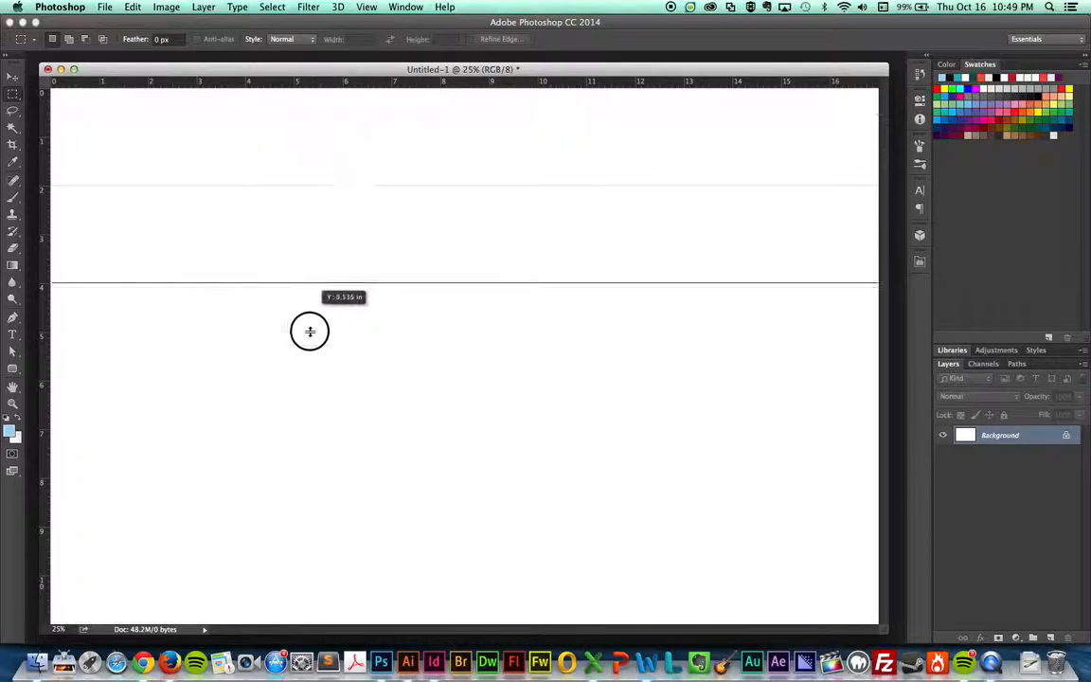
{"action": "left_click_drag", "start_coordinate": [309, 331], "coordinate": [325, 577]}
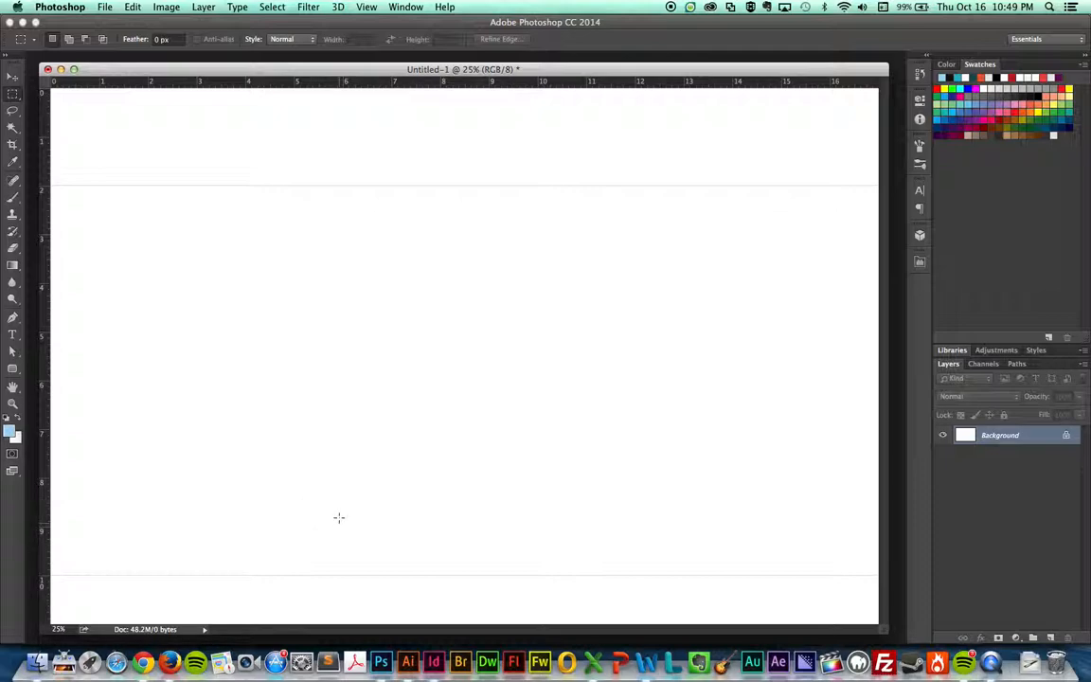
{"action": "mouse_move", "coordinate": [128, 243]}
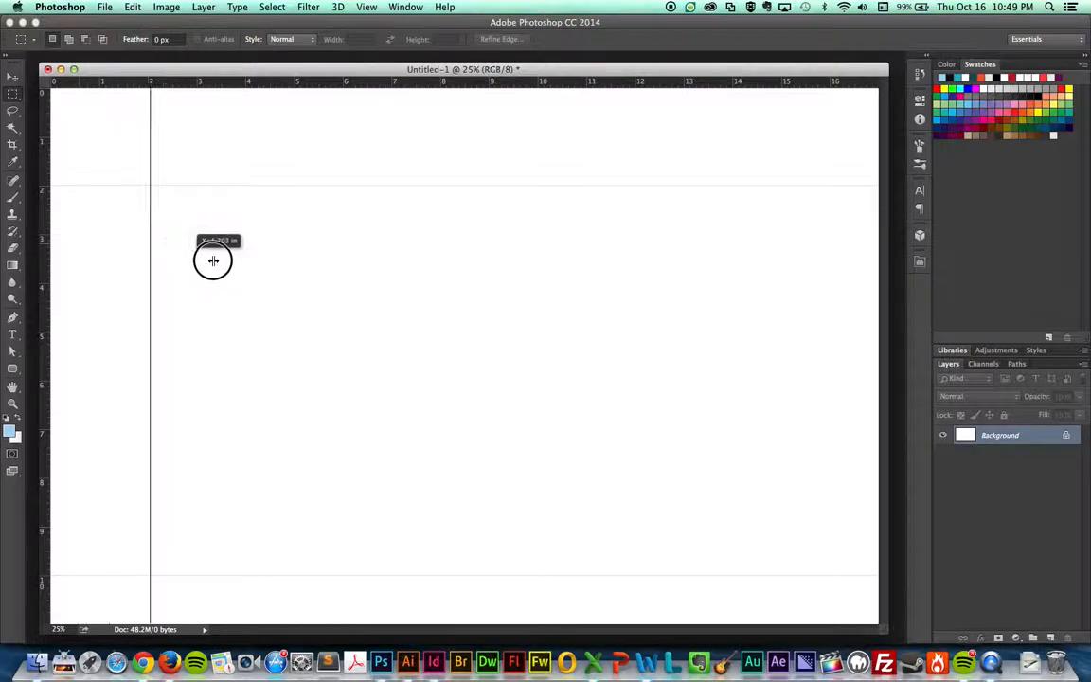
{"action": "left_click_drag", "start_coordinate": [213, 260], "coordinate": [467, 313]}
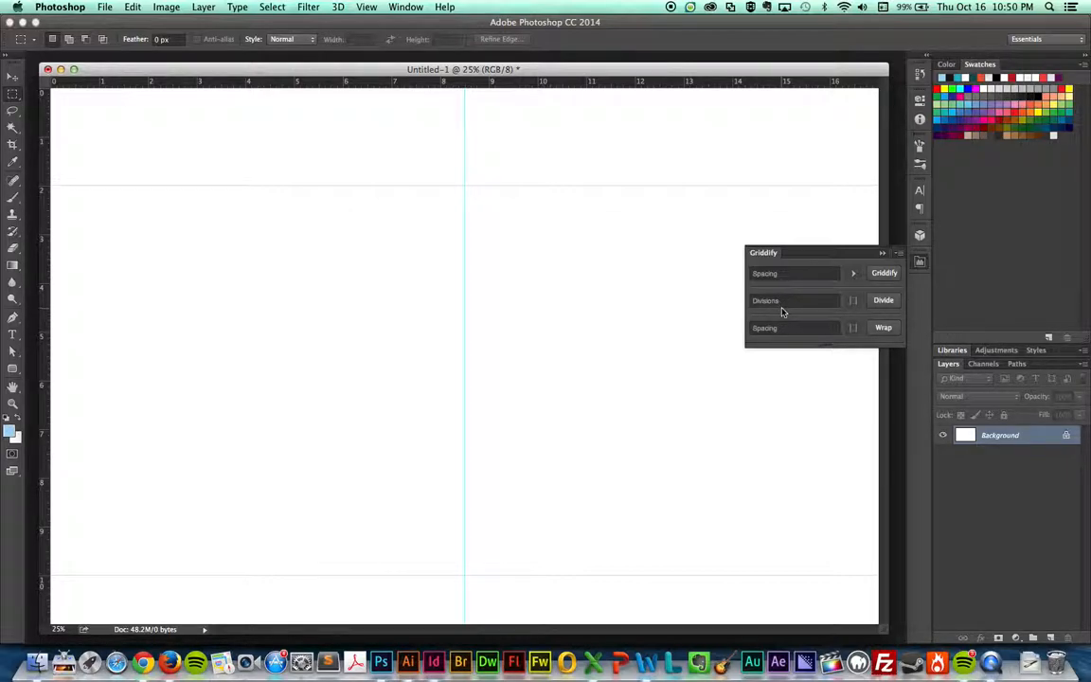
- Divide the canvas into 12 columns in Griddify, then close the panel
{"action": "left_click", "coordinate": [794, 300]}
{"action": "type", "text": "12"}
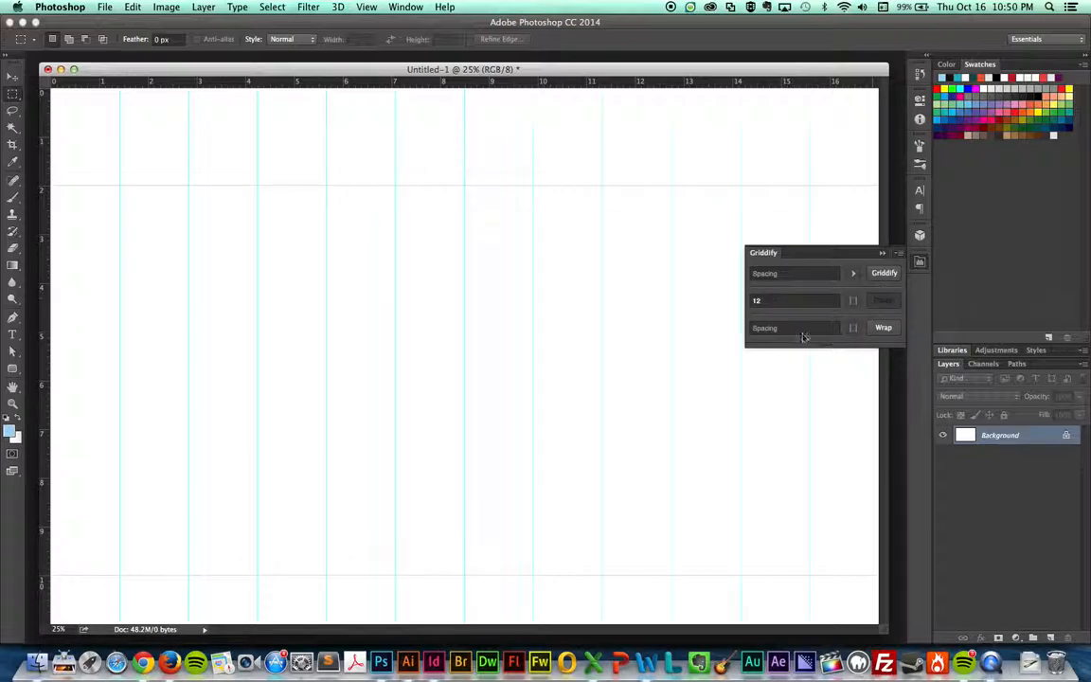
{"action": "left_click", "coordinate": [882, 299]}
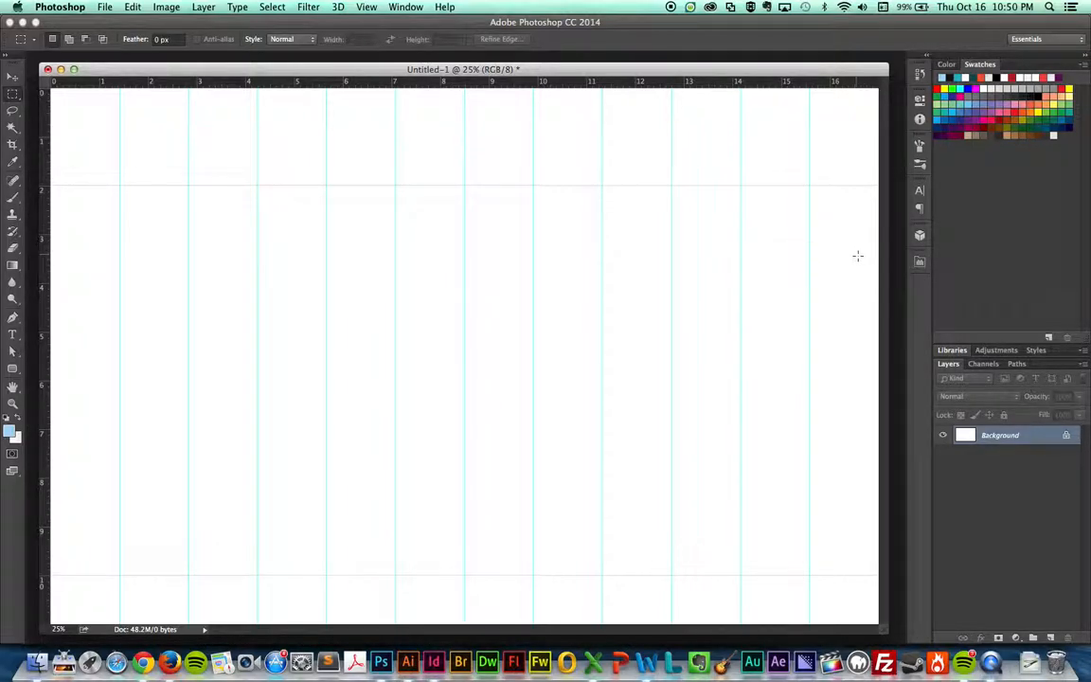
{"action": "mouse_move", "coordinate": [849, 237]}
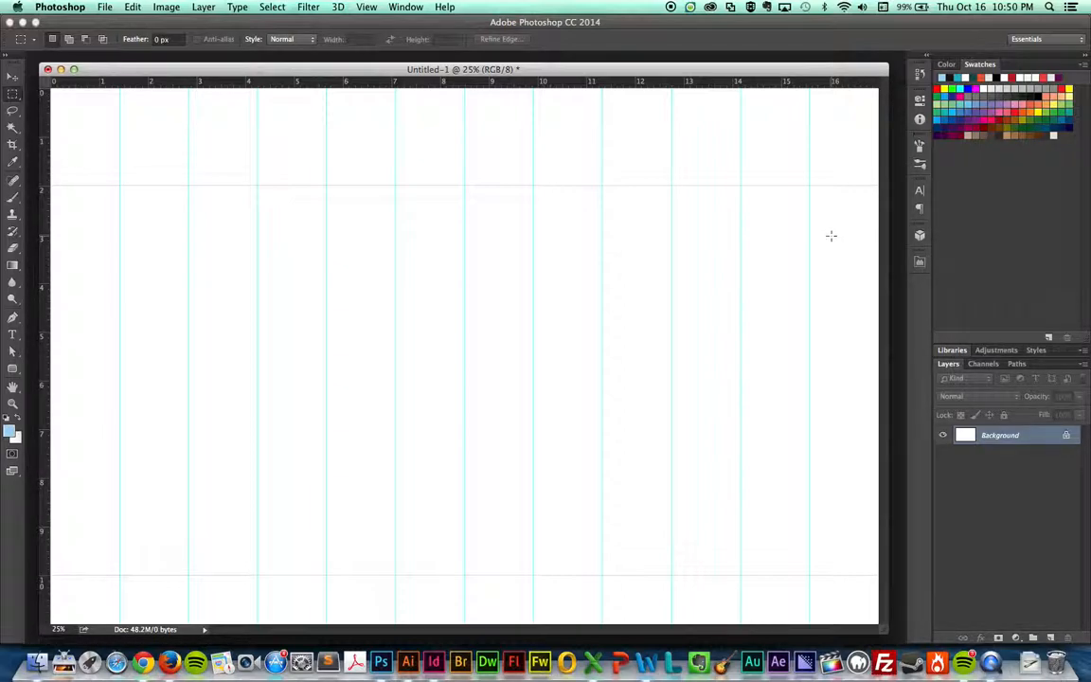
{"action": "mouse_move", "coordinate": [842, 260]}
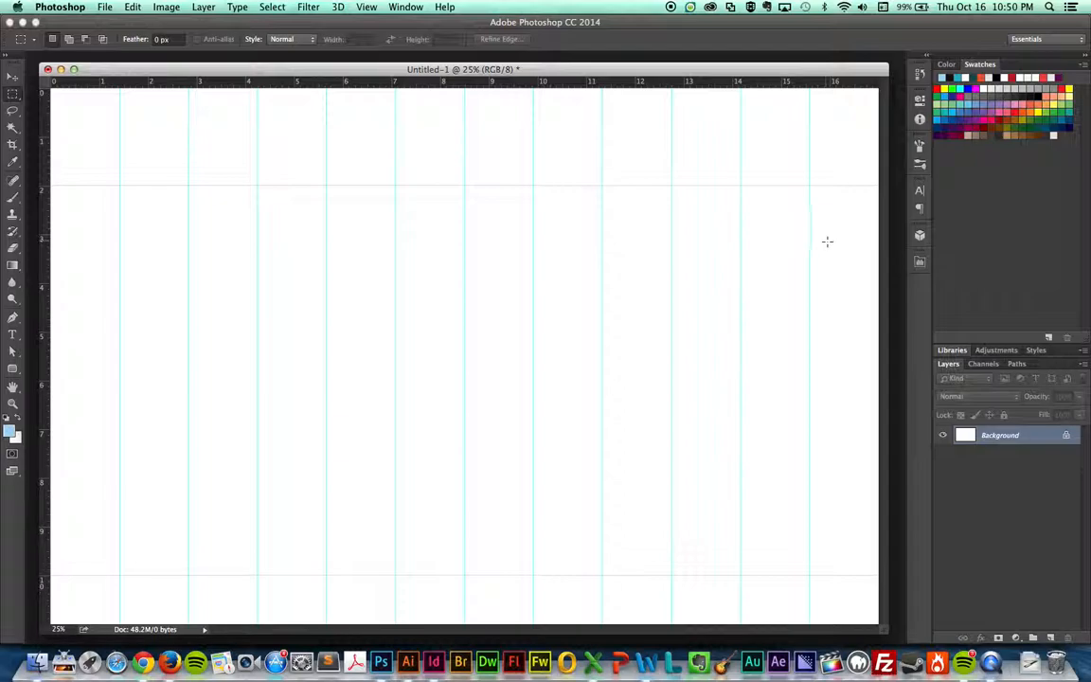
{"action": "mouse_move", "coordinate": [824, 238]}
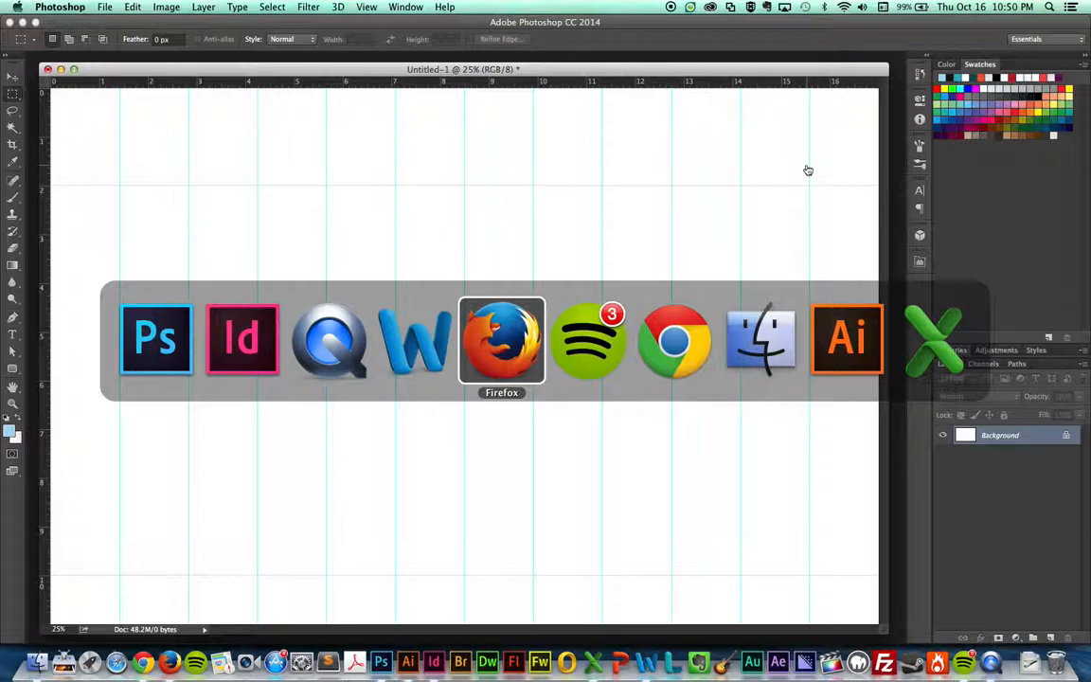
- Switch to Firefox on Amazon's 'Making and Breaking the Grid' product page
{"action": "left_click", "coordinate": [501, 339]}
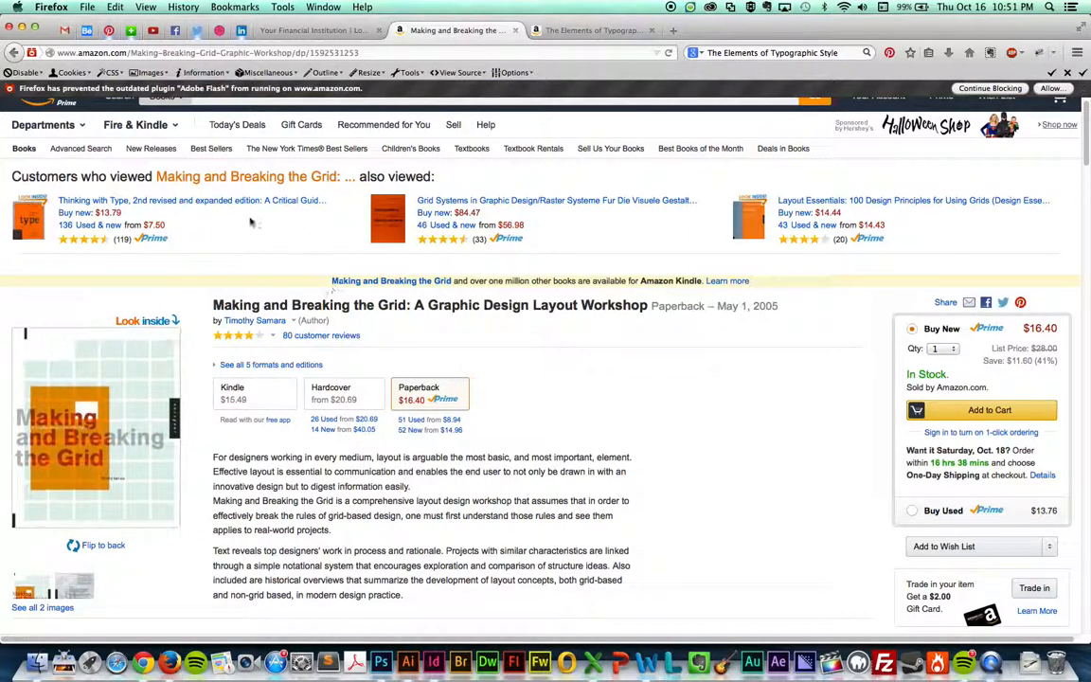
{"action": "mouse_move", "coordinate": [132, 357]}
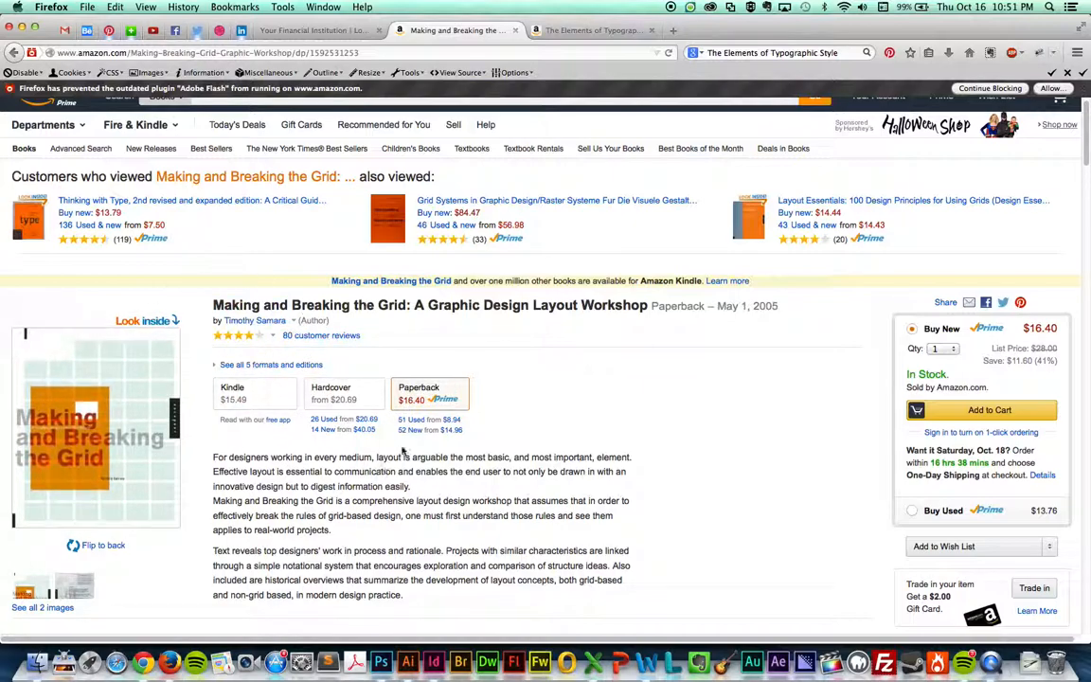
{"action": "mouse_move", "coordinate": [437, 428]}
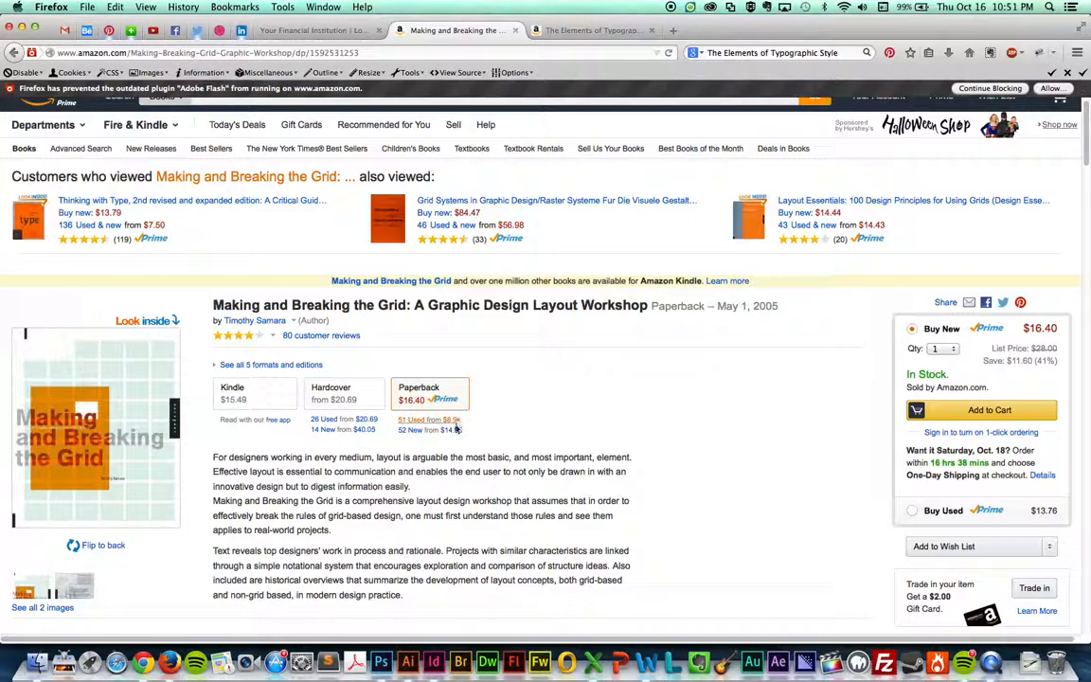
- Open the Firefox tab for Bringhurst's 'The Elements of Typographic Style'
{"action": "left_click", "coordinate": [591, 31]}
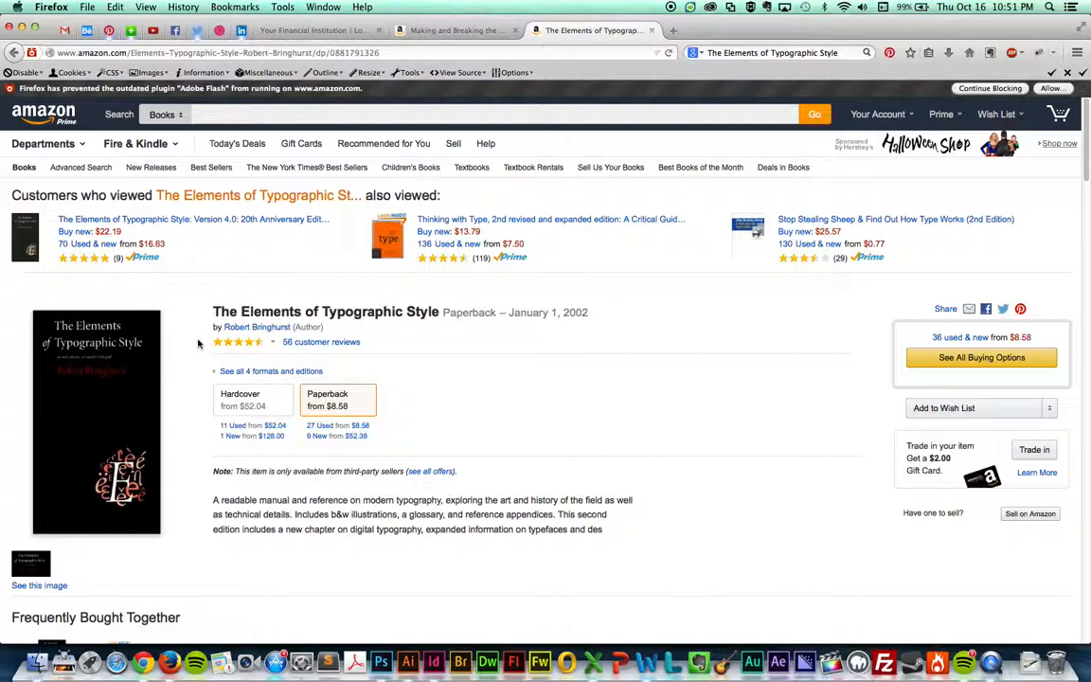
{"action": "mouse_move", "coordinate": [166, 275]}
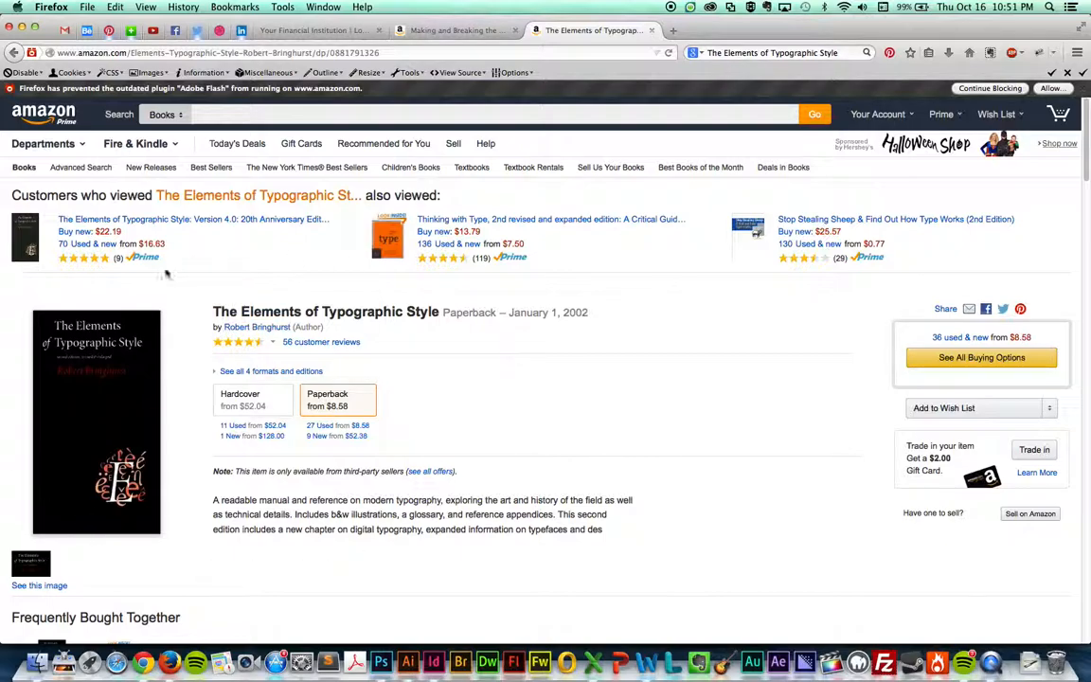
{"action": "mouse_move", "coordinate": [133, 384]}
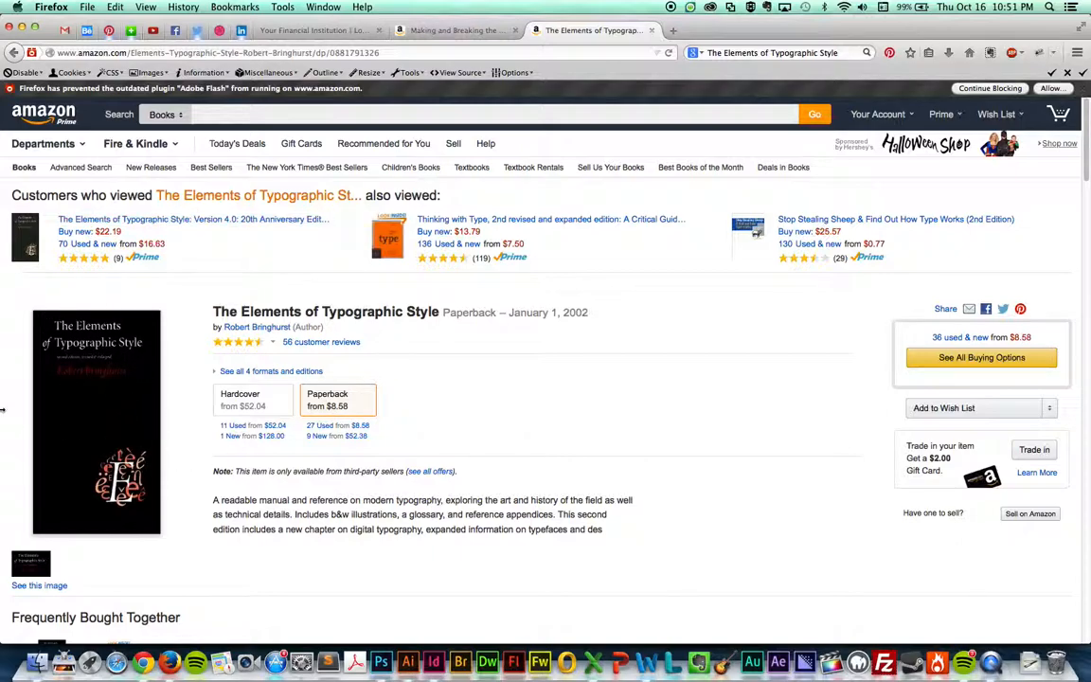
{"action": "mouse_move", "coordinate": [7, 367]}
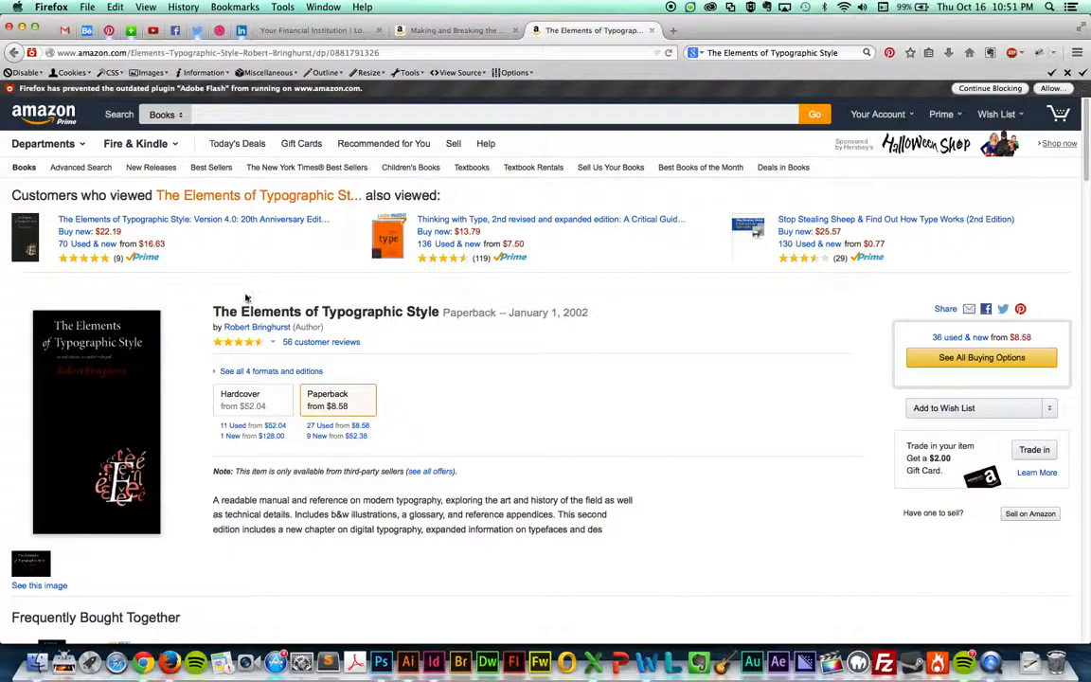
{"action": "mouse_move", "coordinate": [243, 286]}
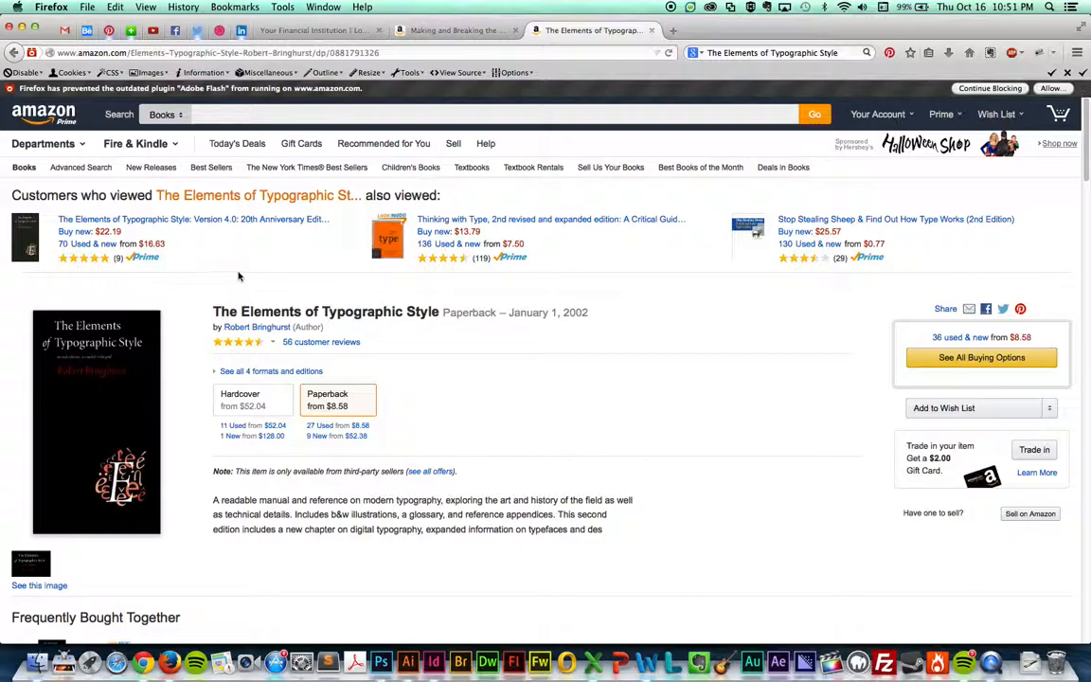
{"action": "mouse_move", "coordinate": [264, 260]}
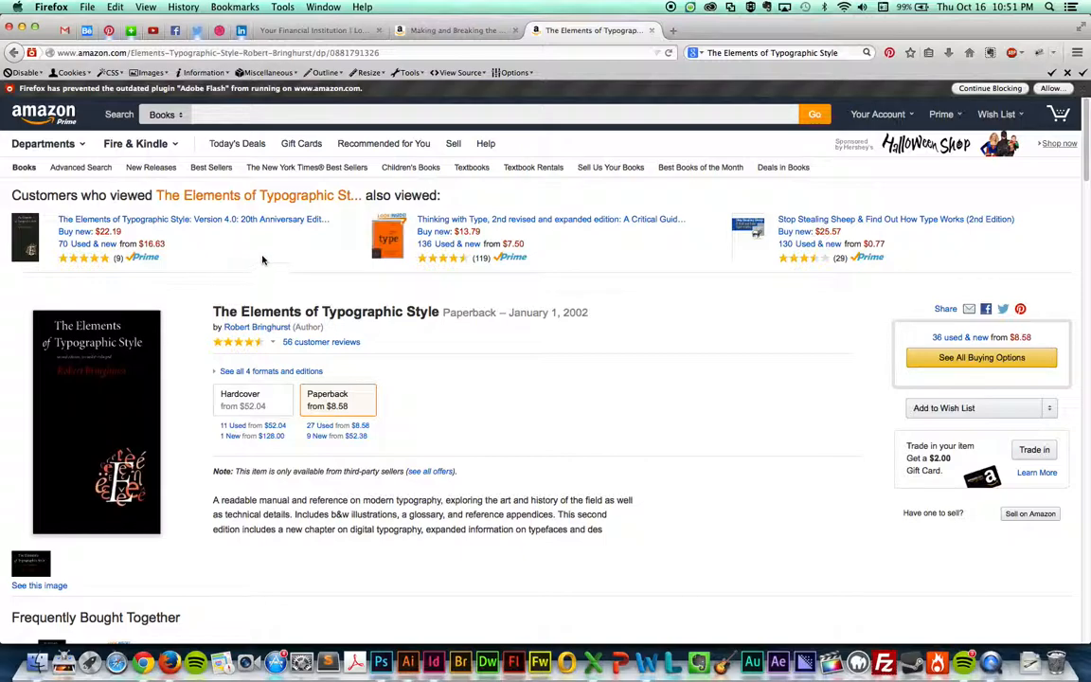